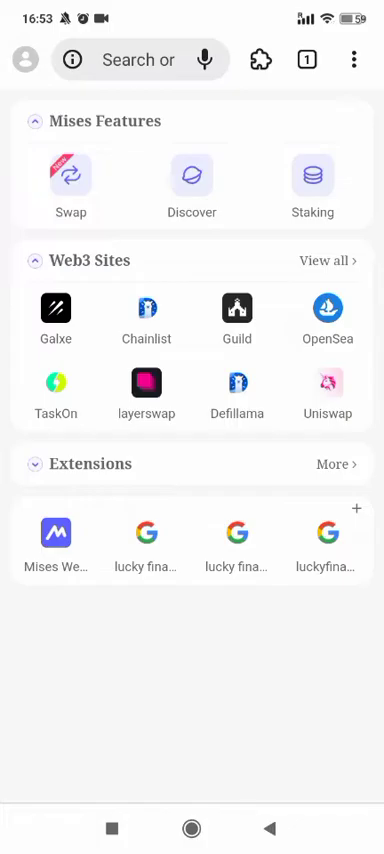
# Open the full Extensions catalogue from the Mises home page.
pyautogui.click(259, 60)
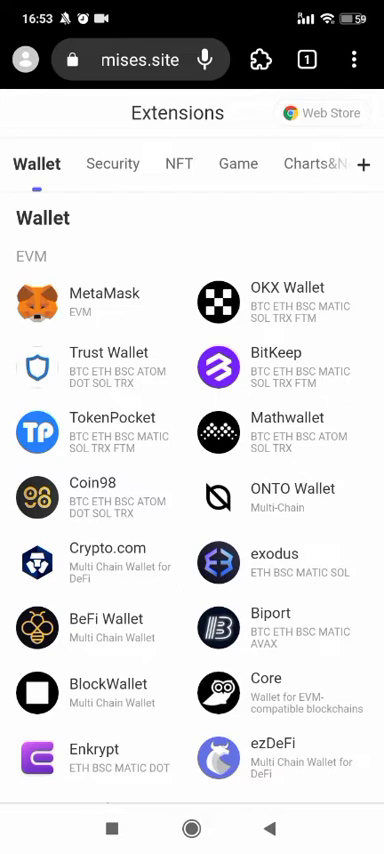
# Launch the Chrome Web Store from the Extensions page.
pyautogui.click(321, 112)
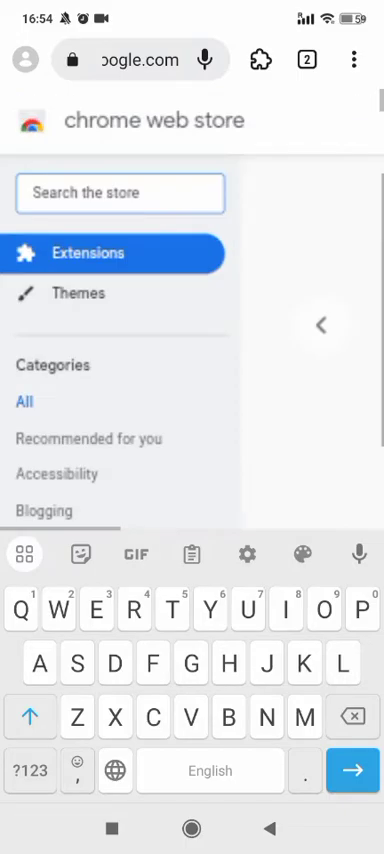
# Search the store for 'Phantom', add it to the browser, and view installed extensions.
pyautogui.write('Pha')
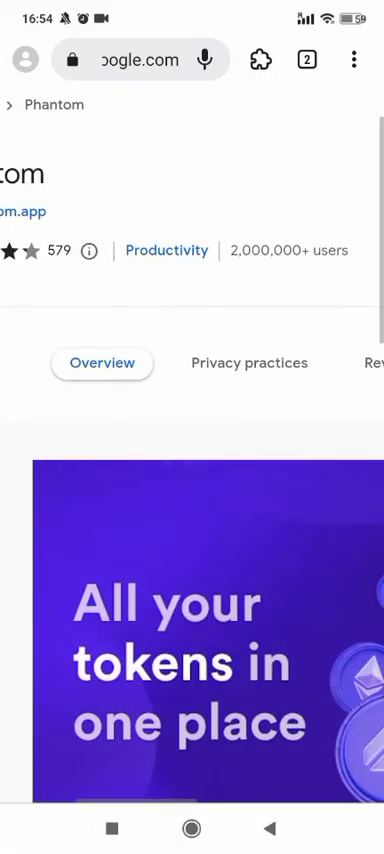
pyautogui.scroll(-3)
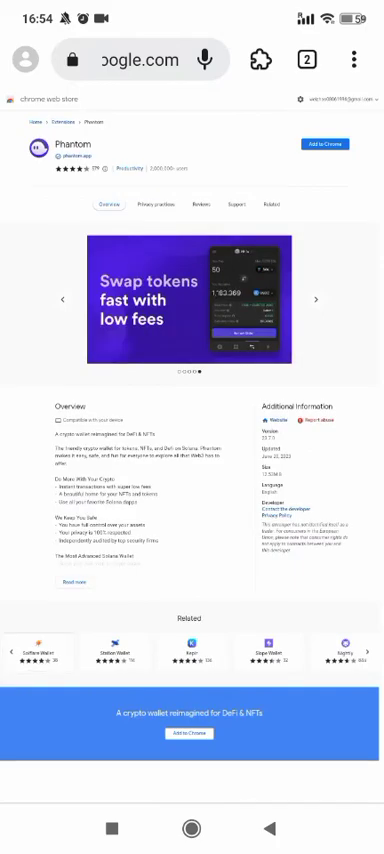
pyautogui.click(324, 144)
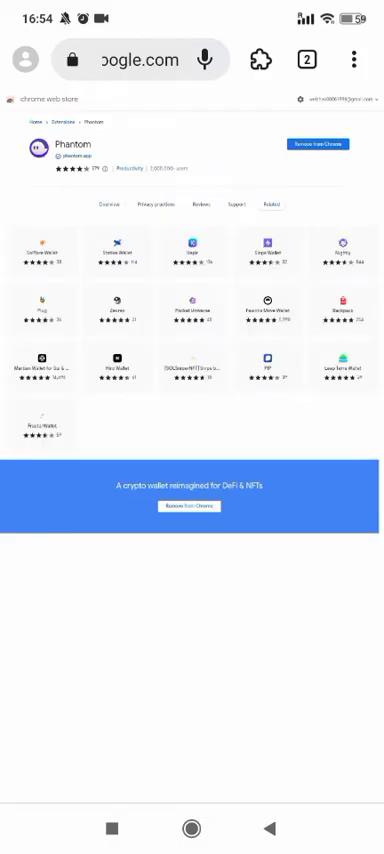
pyautogui.click(259, 58)
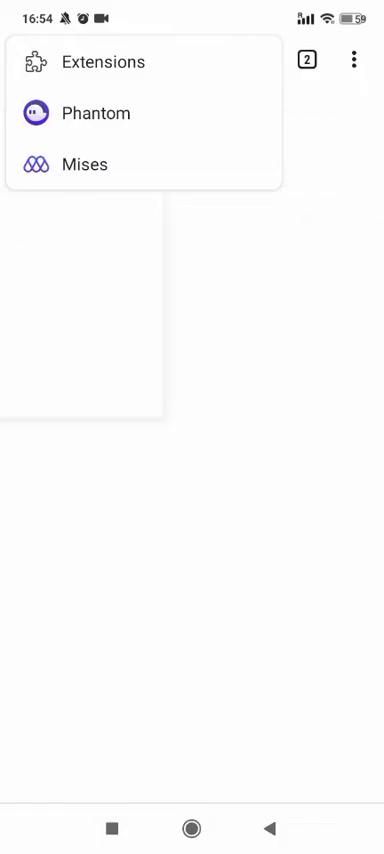
# Launch Phantom from the extensions menu and start creating a new wallet.
pyautogui.click(96, 112)
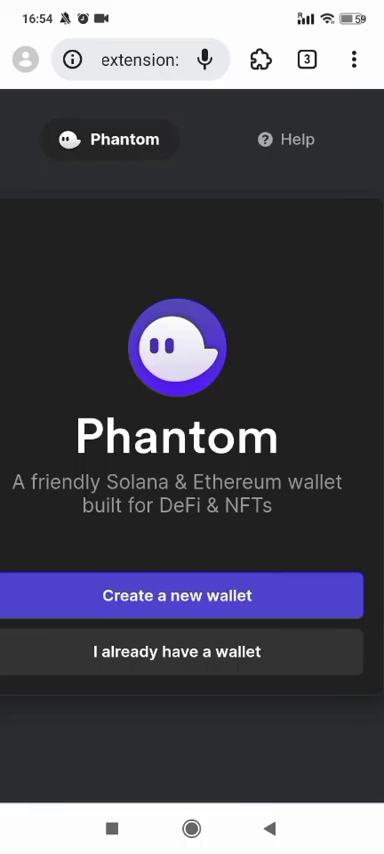
pyautogui.click(184, 595)
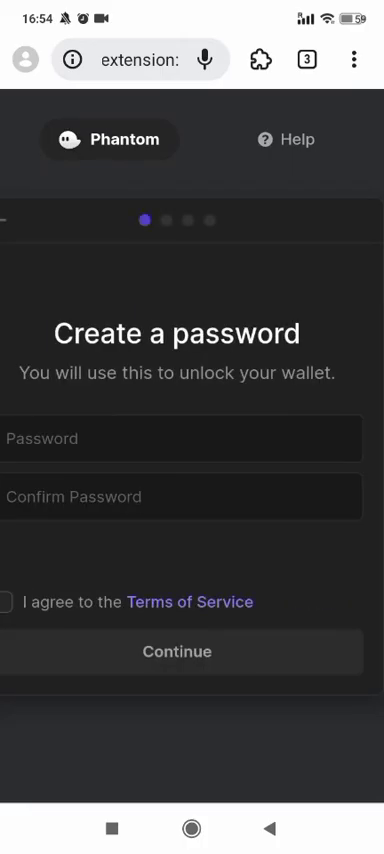
# Enter a password for the new Phantom wallet.
pyautogui.click(183, 438)
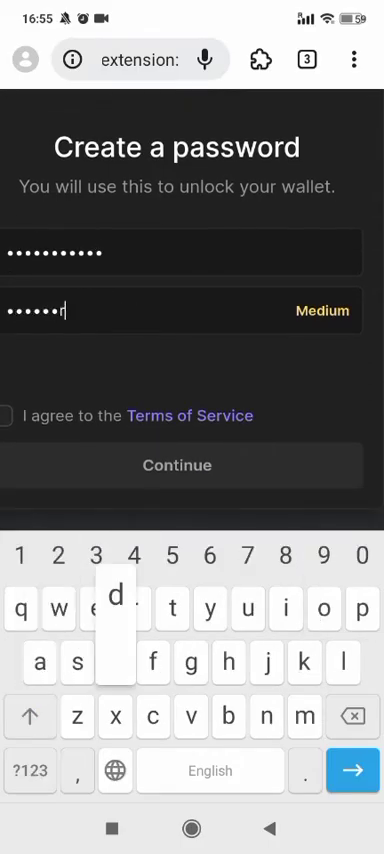
pyautogui.write('1')
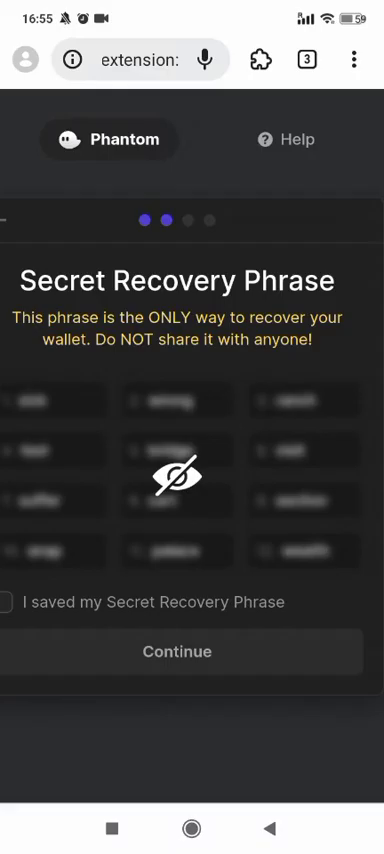
# Reveal the Secret Recovery Phrase, tick 'I saved my Secret Recovery Phrase', and continue.
pyautogui.click(177, 475)
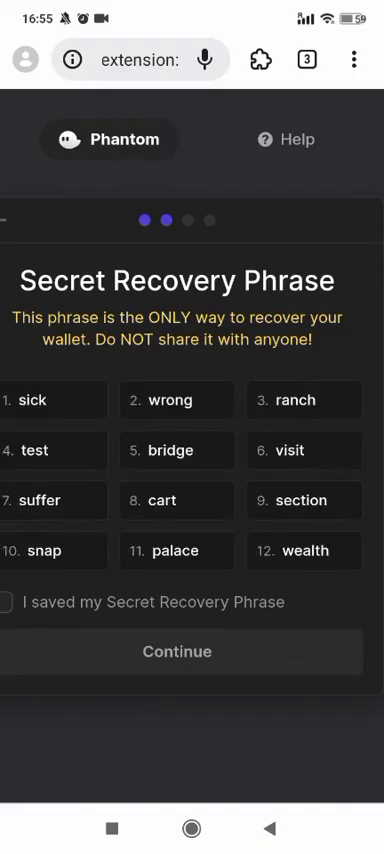
pyautogui.click(9, 602)
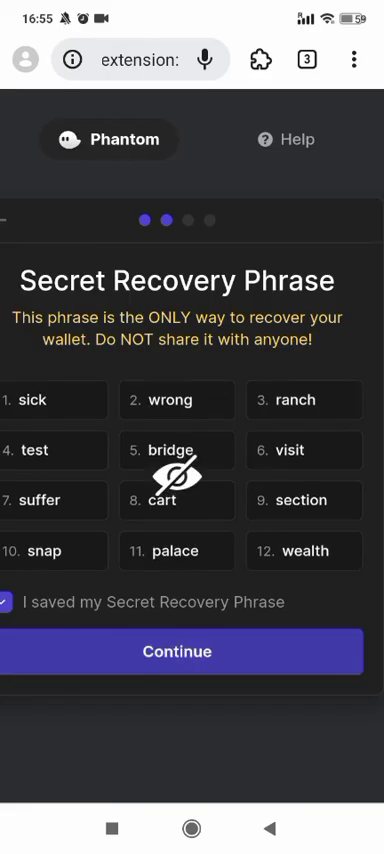
pyautogui.click(183, 651)
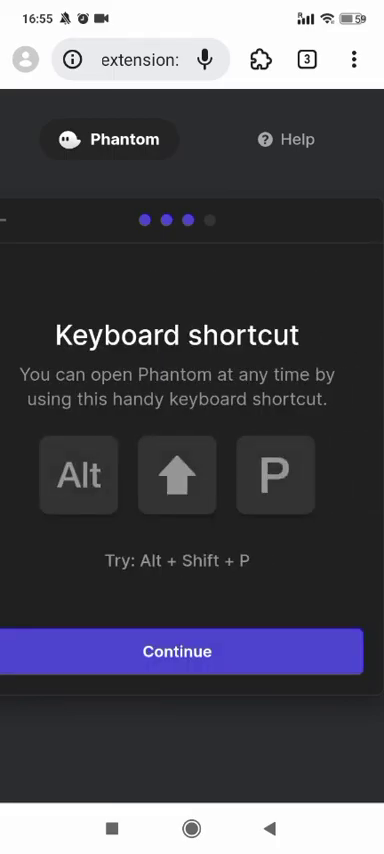
# Continue past the Keyboard shortcut screen to finish wallet setup.
pyautogui.click(183, 651)
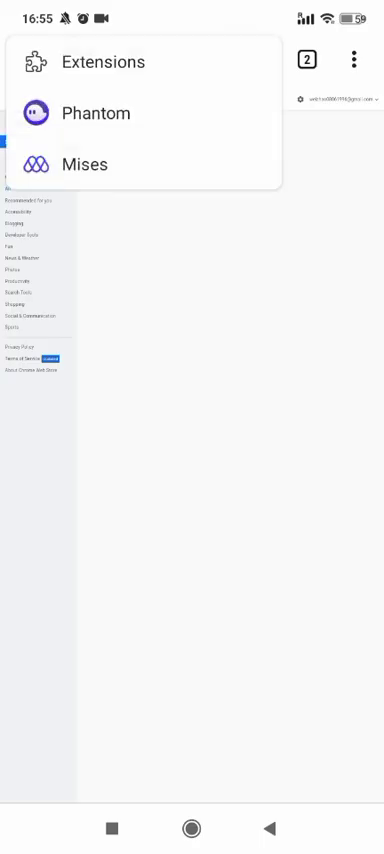
# Launch Phantom from the extensions menu and dismiss the What's New popup.
pyautogui.click(95, 113)
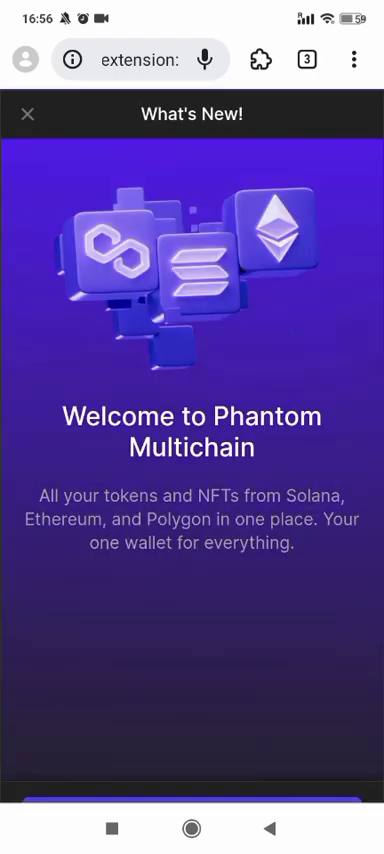
pyautogui.click(28, 113)
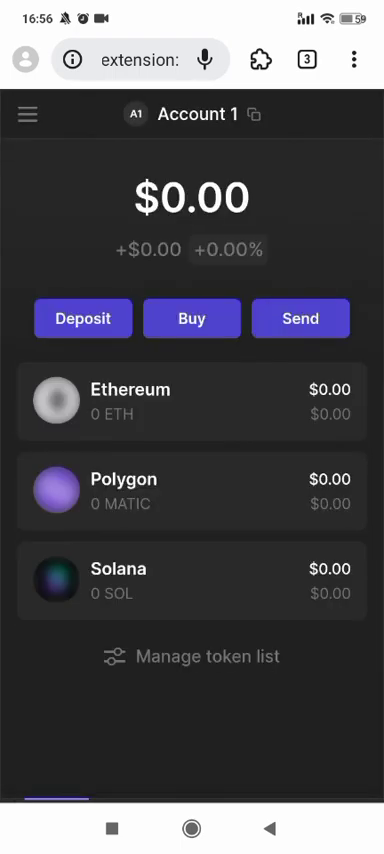